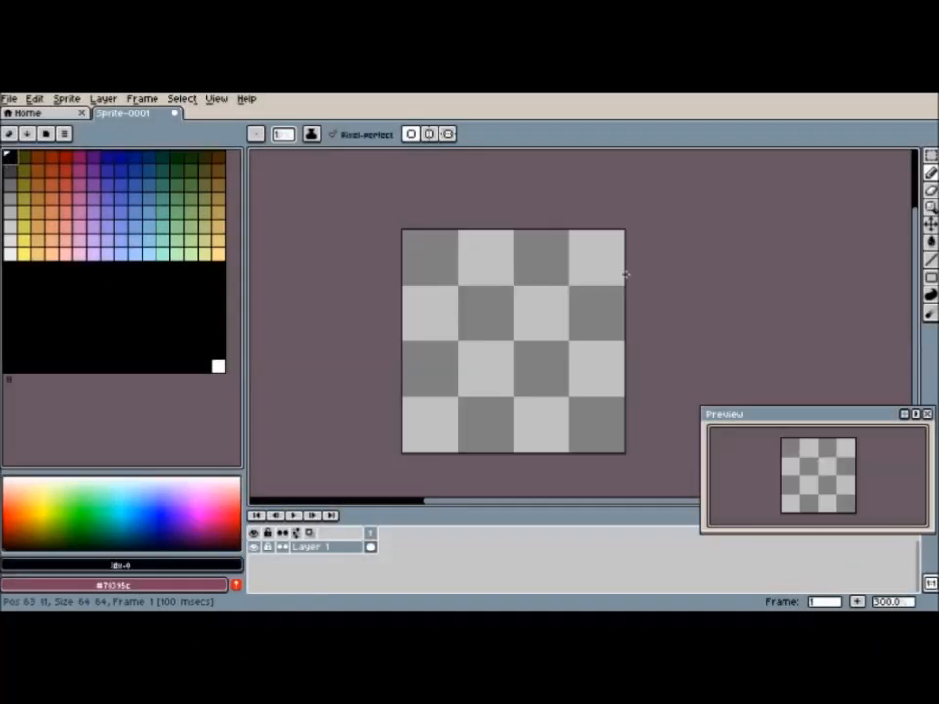
Step: Draw a black boot-shaped sock silhouette in the middle of the 64×64 canvas
left_click_drag(518, 284, 543, 322)
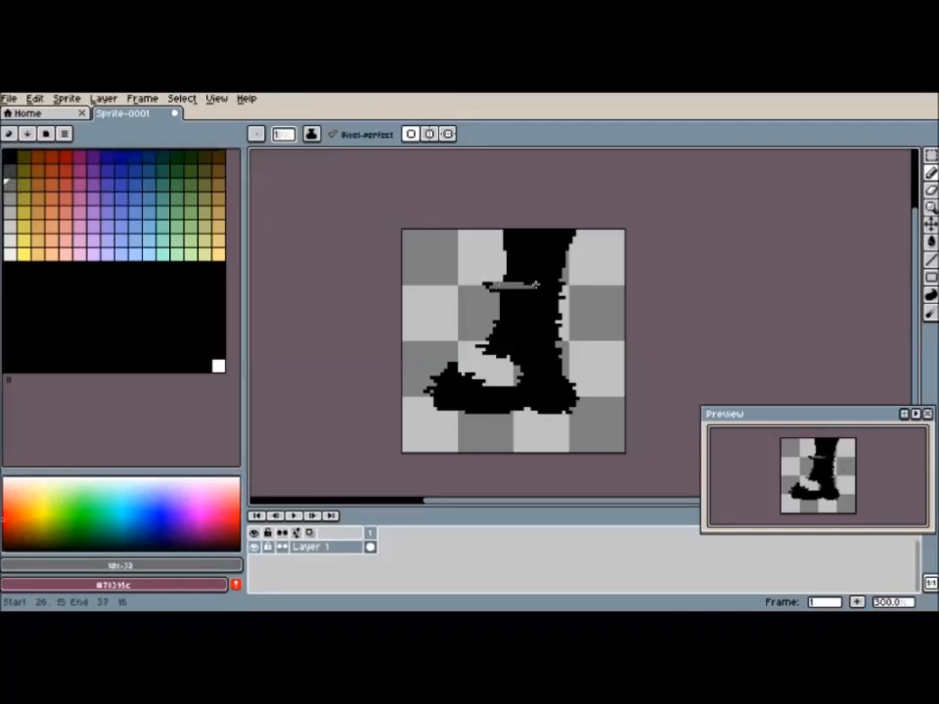
Step: Undo the last stroke and bring up the Replace Color settings for the sock
key("ctrl+z")
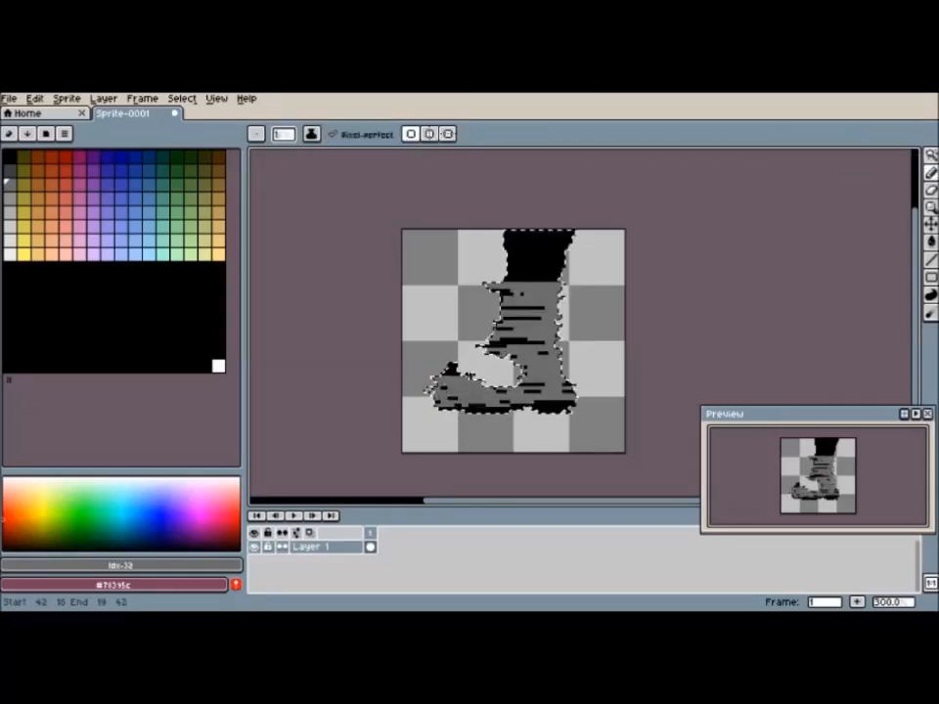
left_click(450, 364)
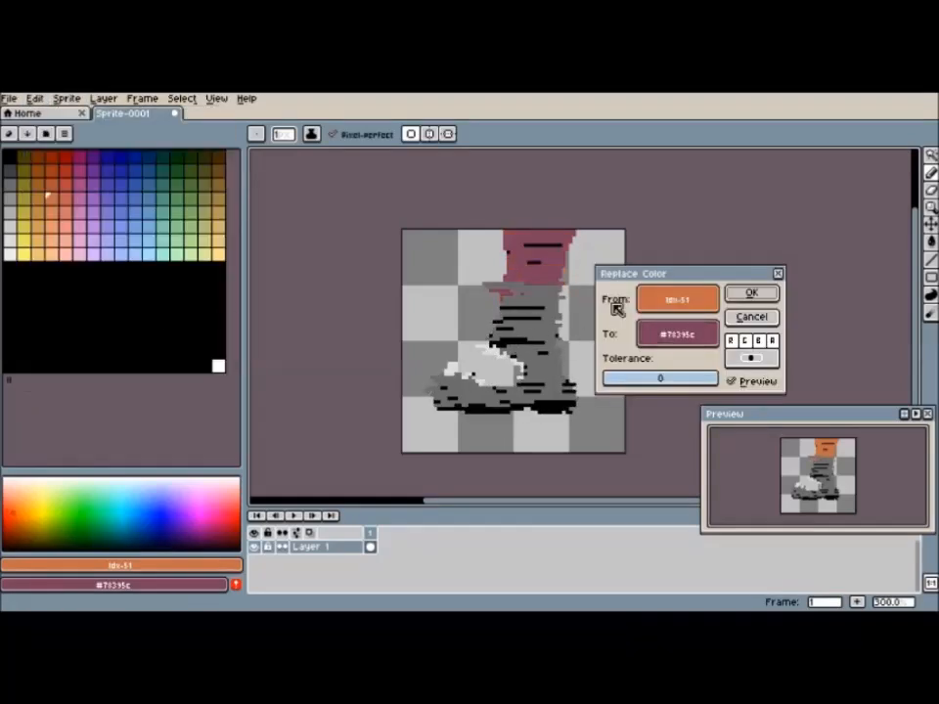
Step: Replace black with dark green, after trying blue and dark teal
left_click(443, 314)
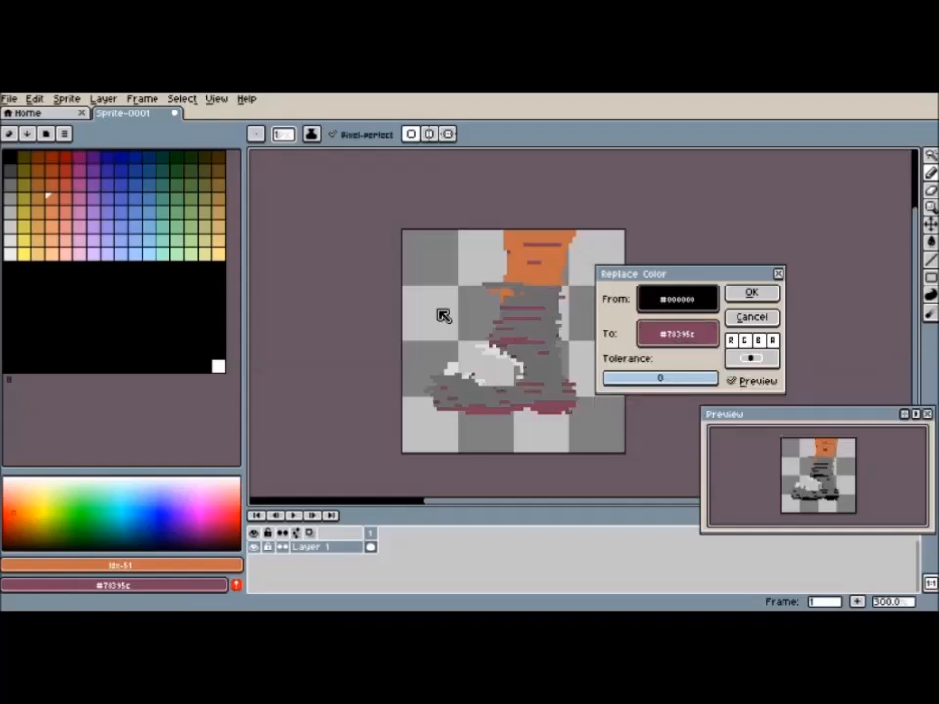
left_click(130, 210)
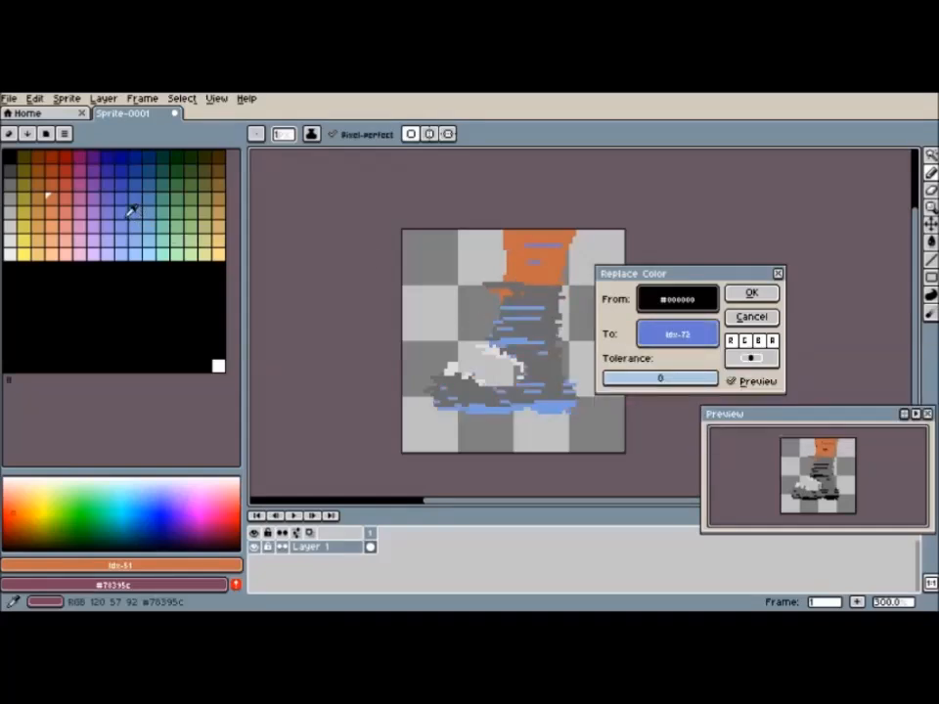
left_click(676, 333)
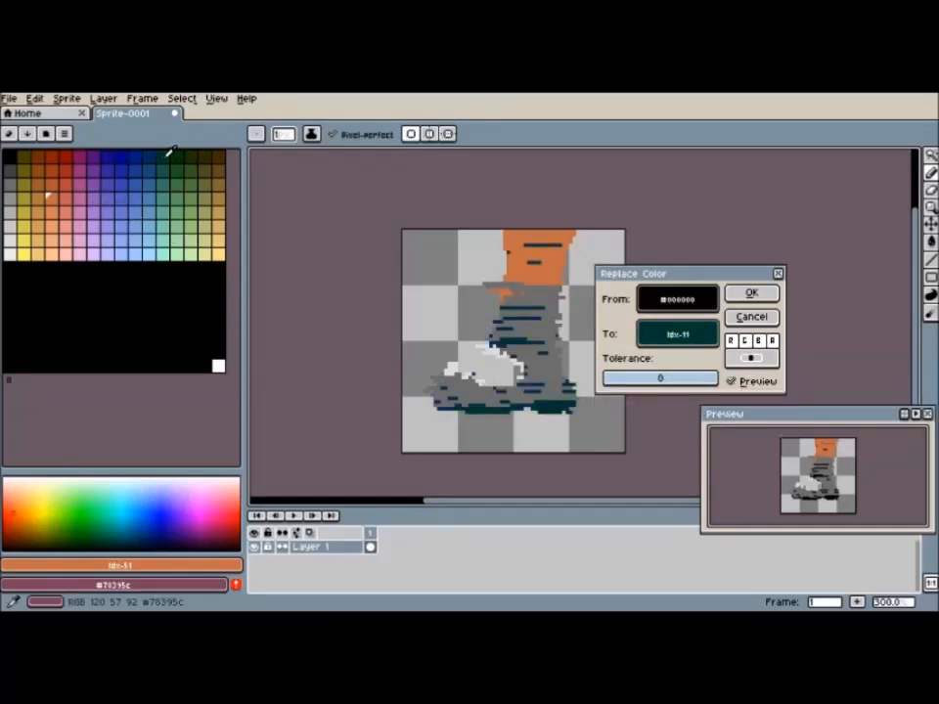
left_click(752, 292)
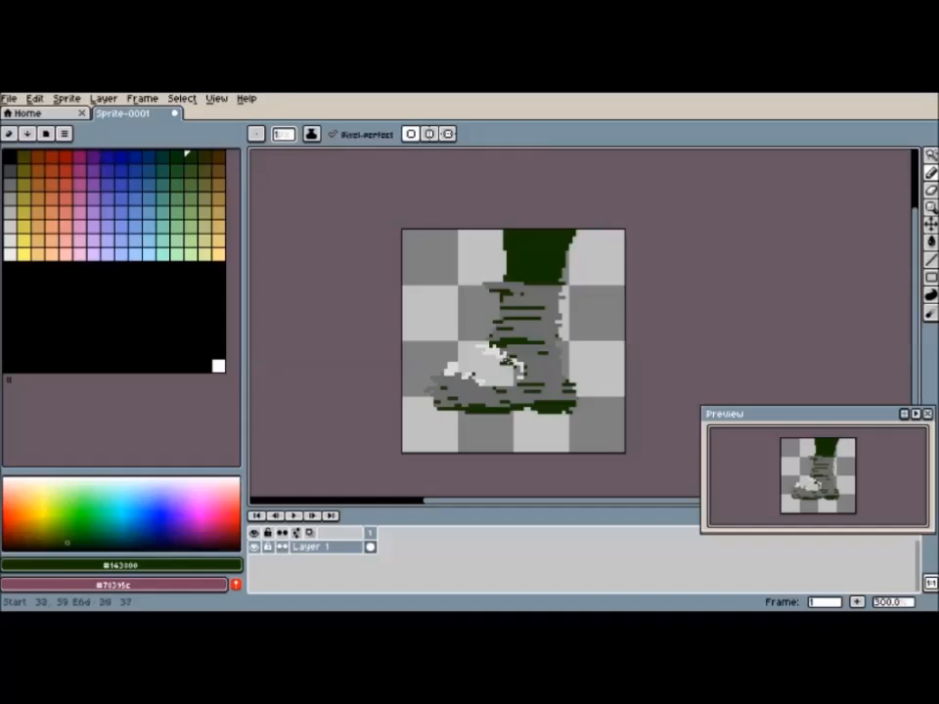
Step: Paint green shading, a blue mushroom with green stem, and grass onto the sock
left_click(499, 370)
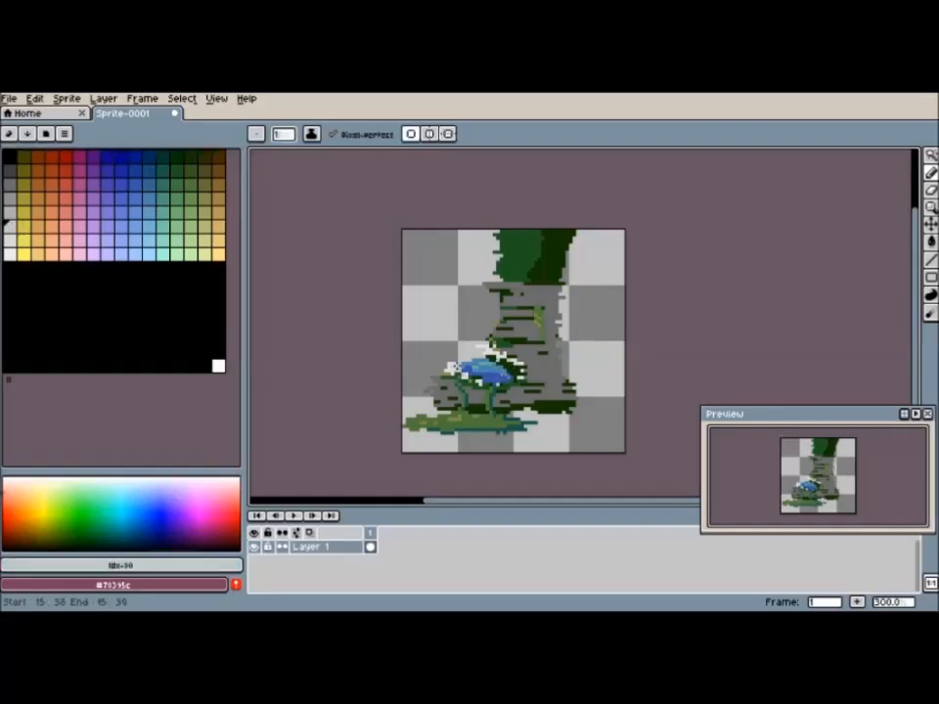
mouse_move(480, 372)
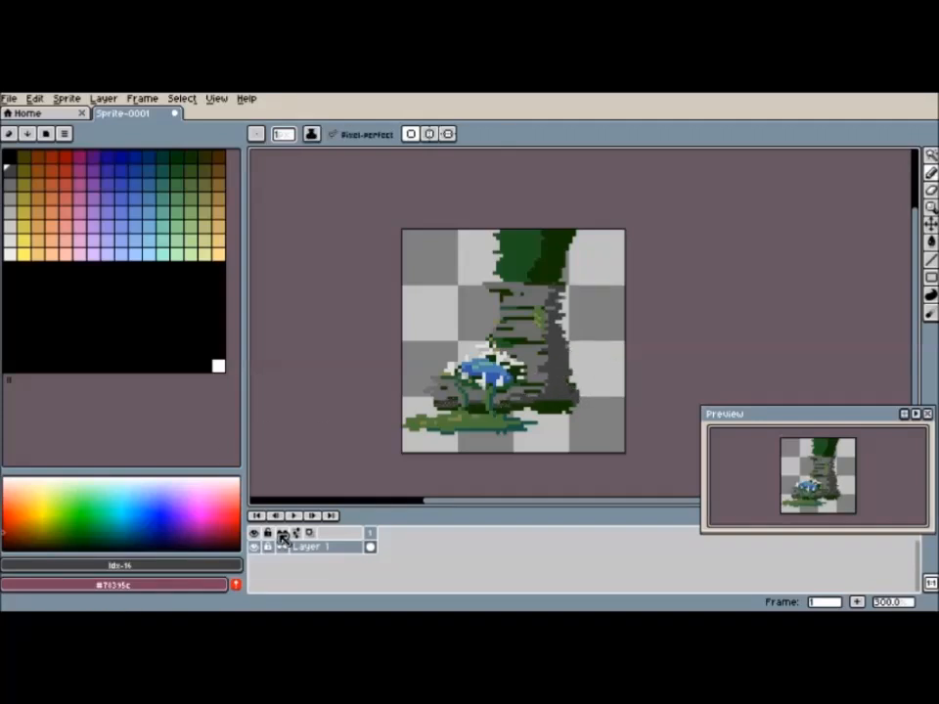
Step: Add Layer 2 as a background layer and paint dark olive and black behind the sock
left_click(281, 532)
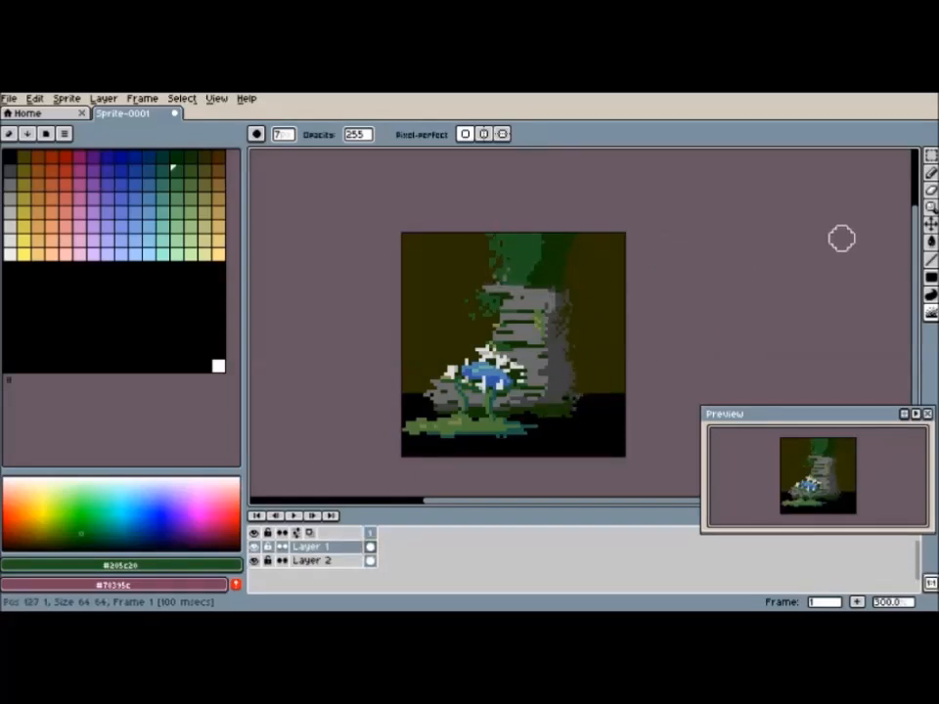
left_click(313, 561)
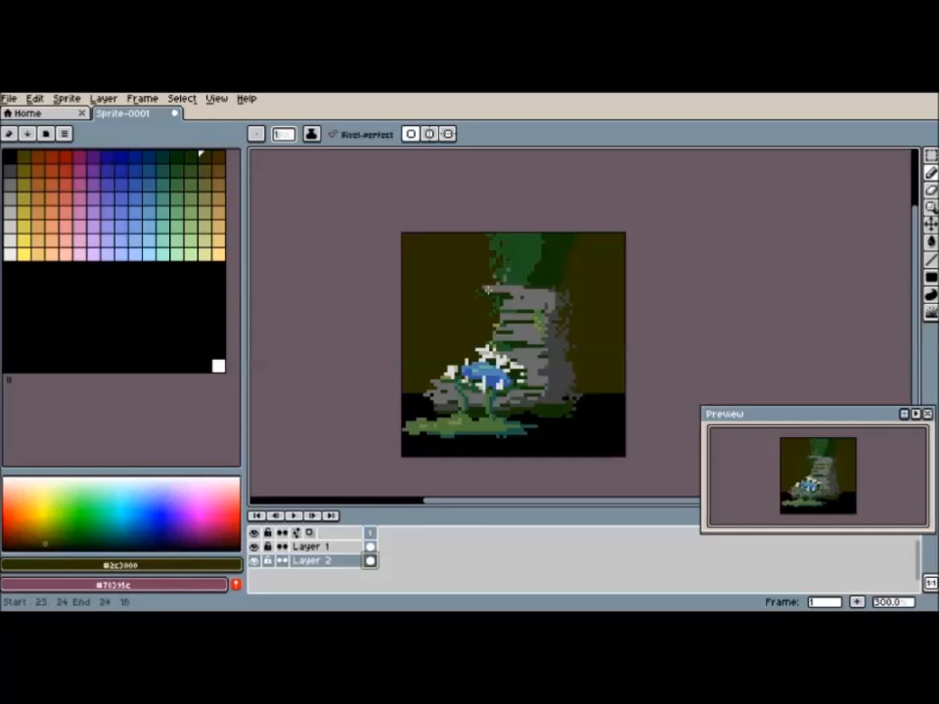
left_click(313, 546)
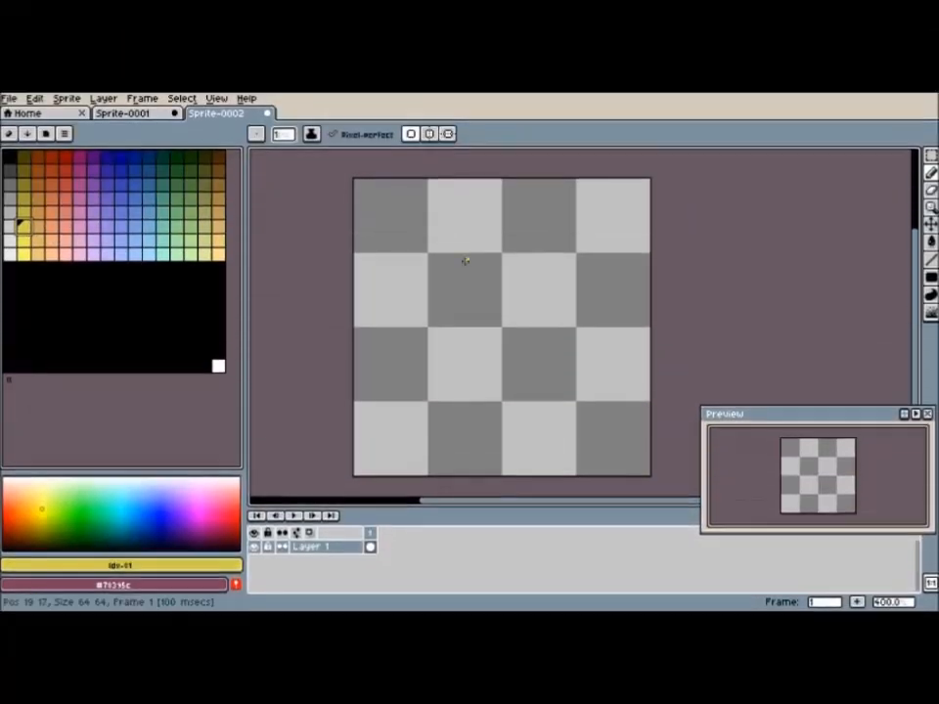
Step: Draw a mirrored tan Meowth body with ears, yellow crest, arms and feet
left_click_drag(465, 259, 504, 338)
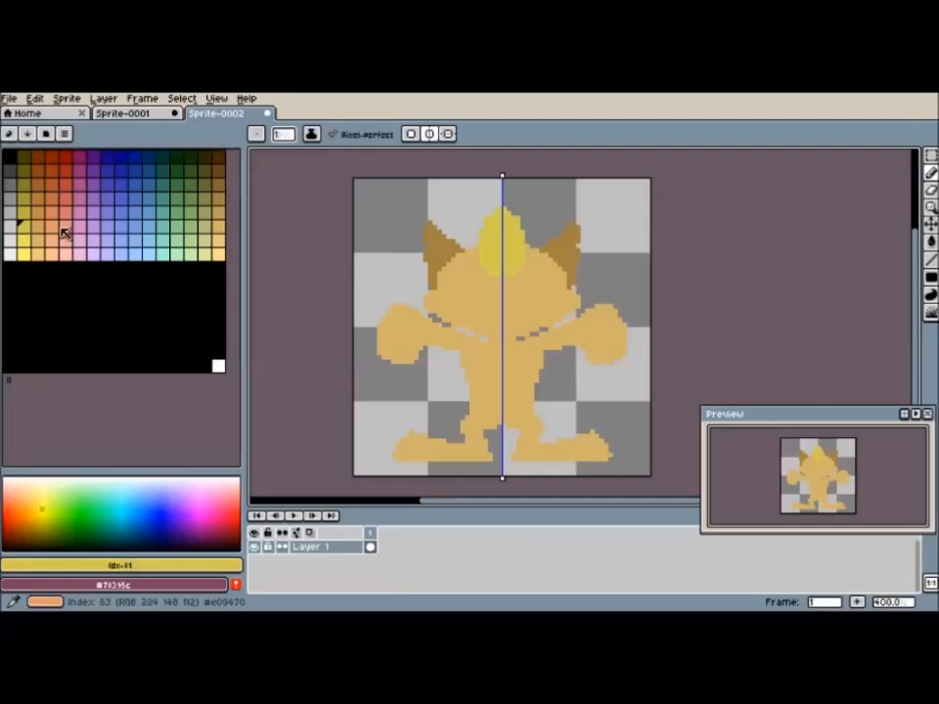
Step: Paint Meowth's white eyes, undoing one stroke and redrawing them
left_click(474, 280)
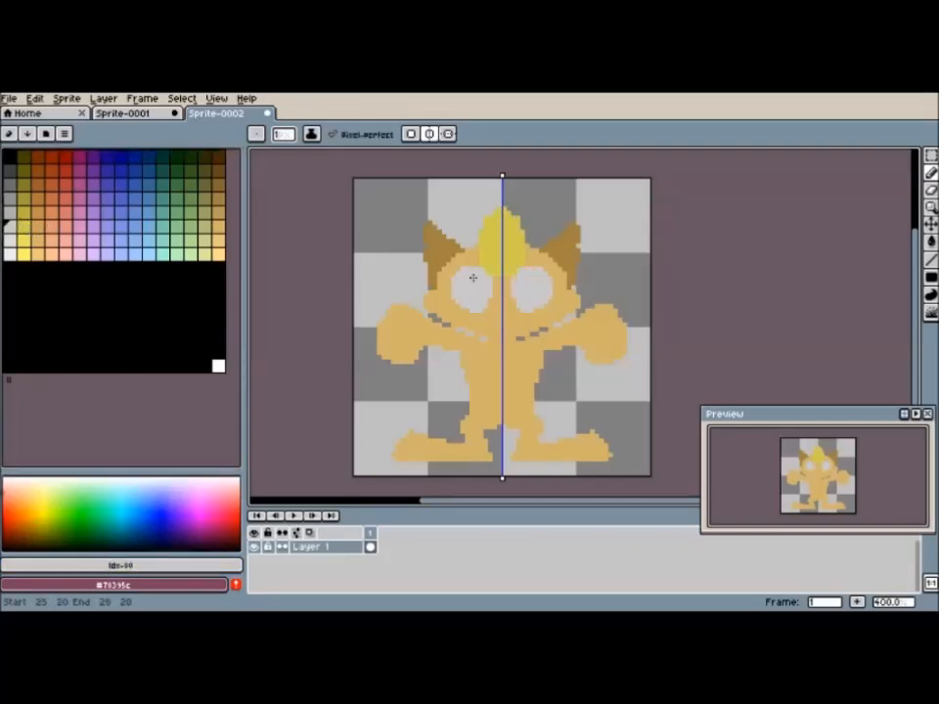
key("ctrl+z")
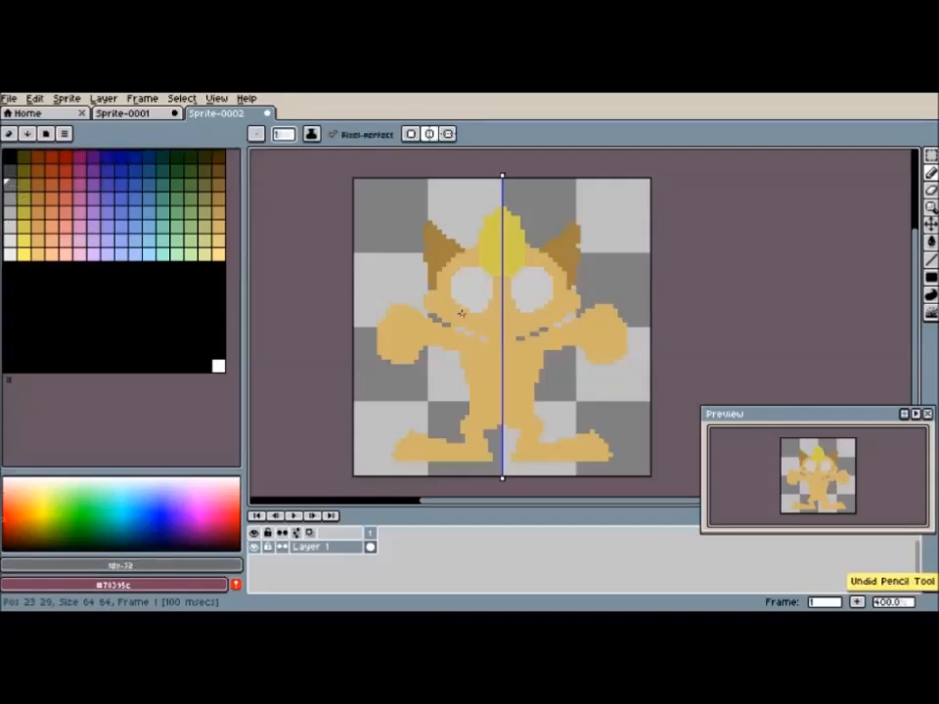
left_click(479, 318)
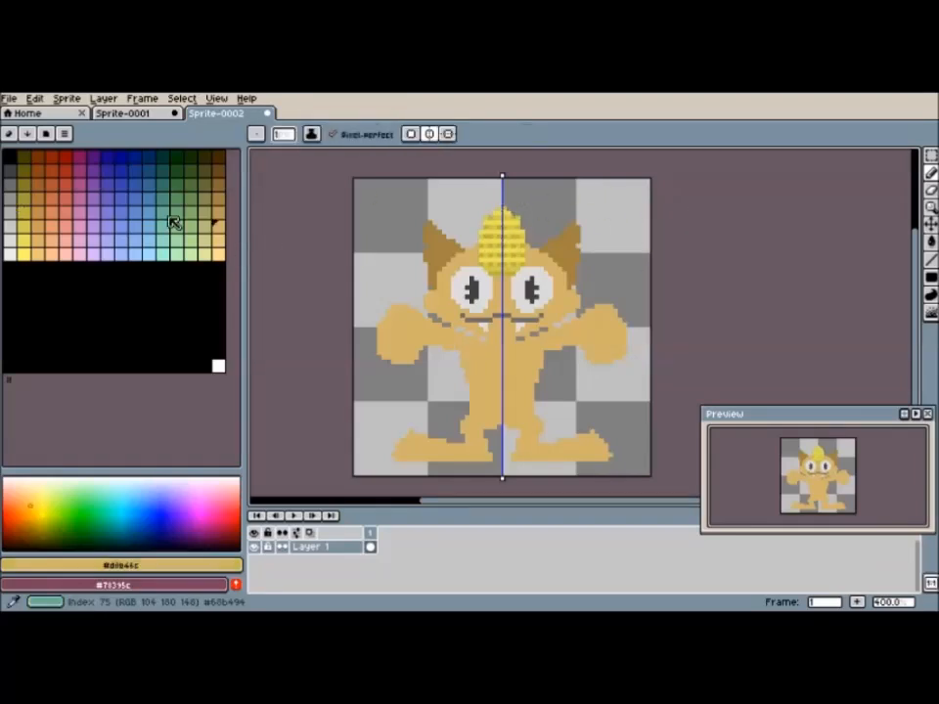
Step: Paint the pale belly and add brown shading to the legs and tail
left_click(499, 401)
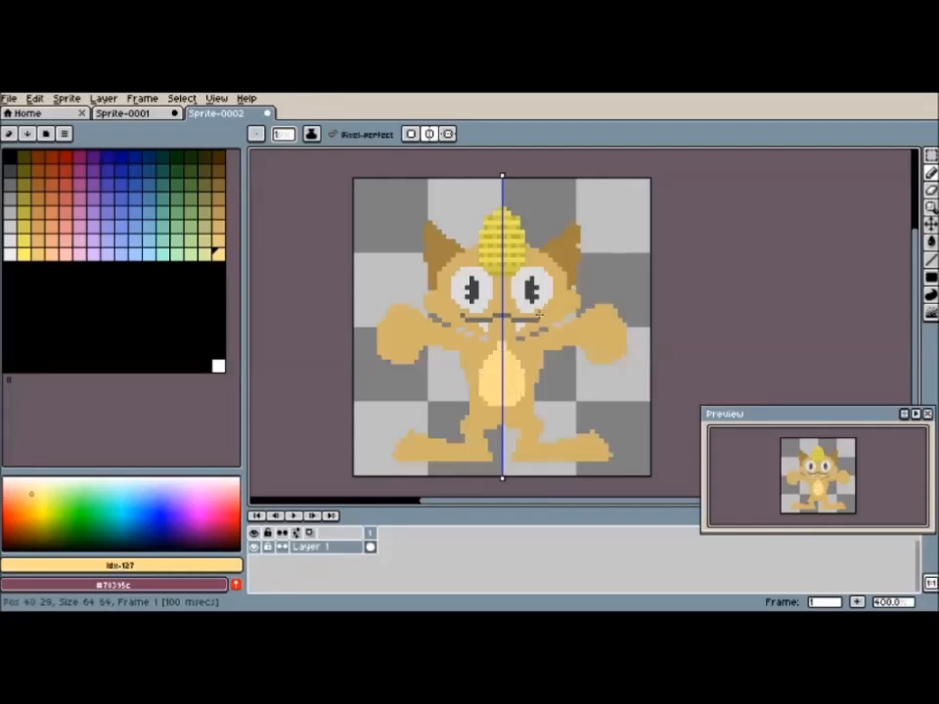
mouse_move(506, 355)
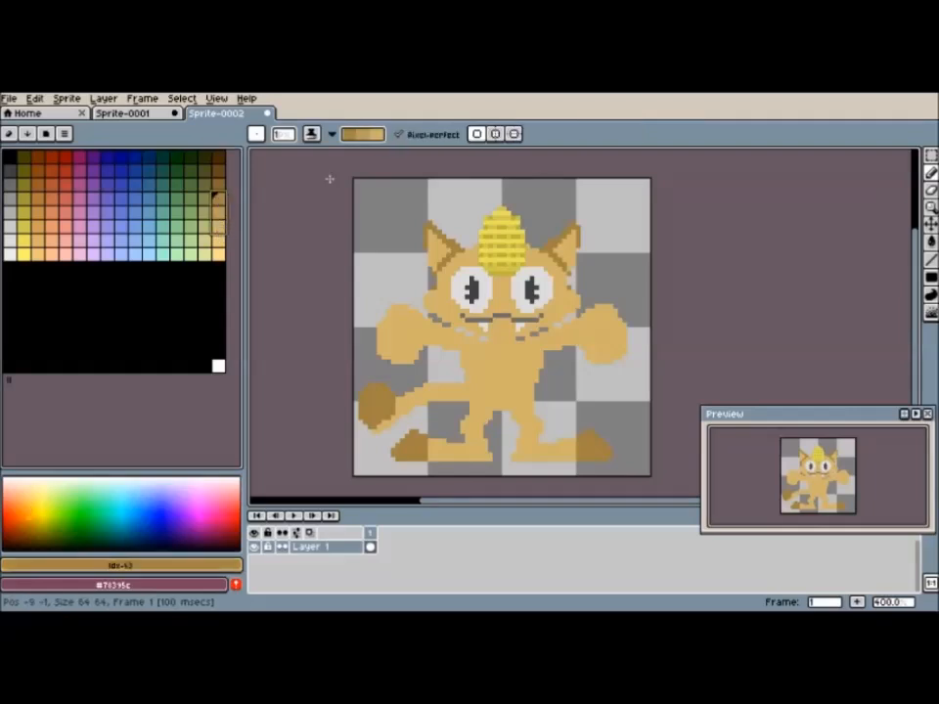
mouse_move(479, 168)
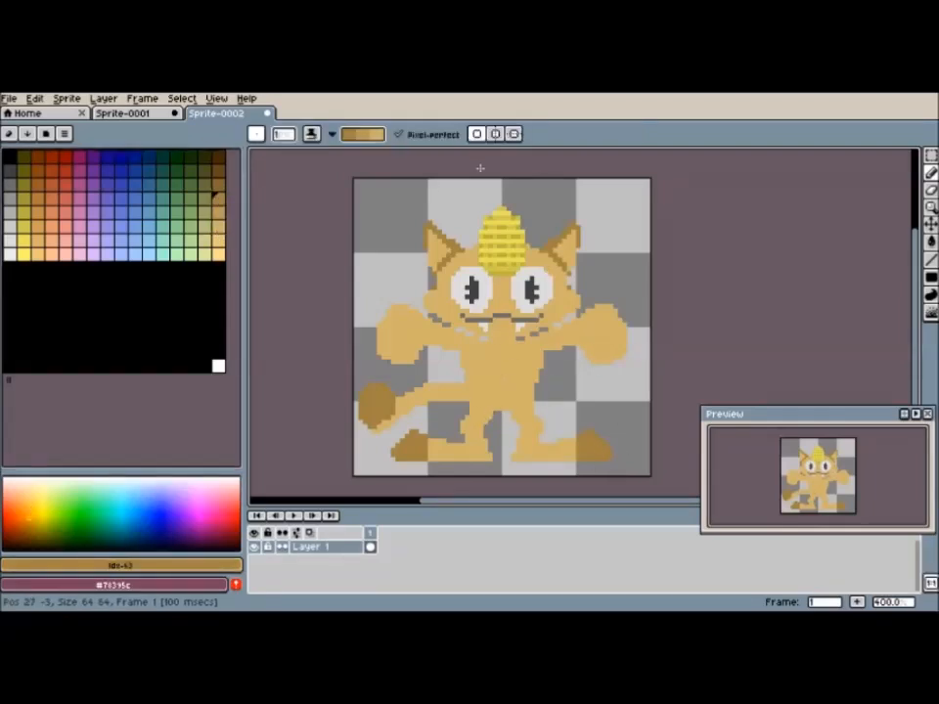
left_click_drag(501, 174, 501, 479)
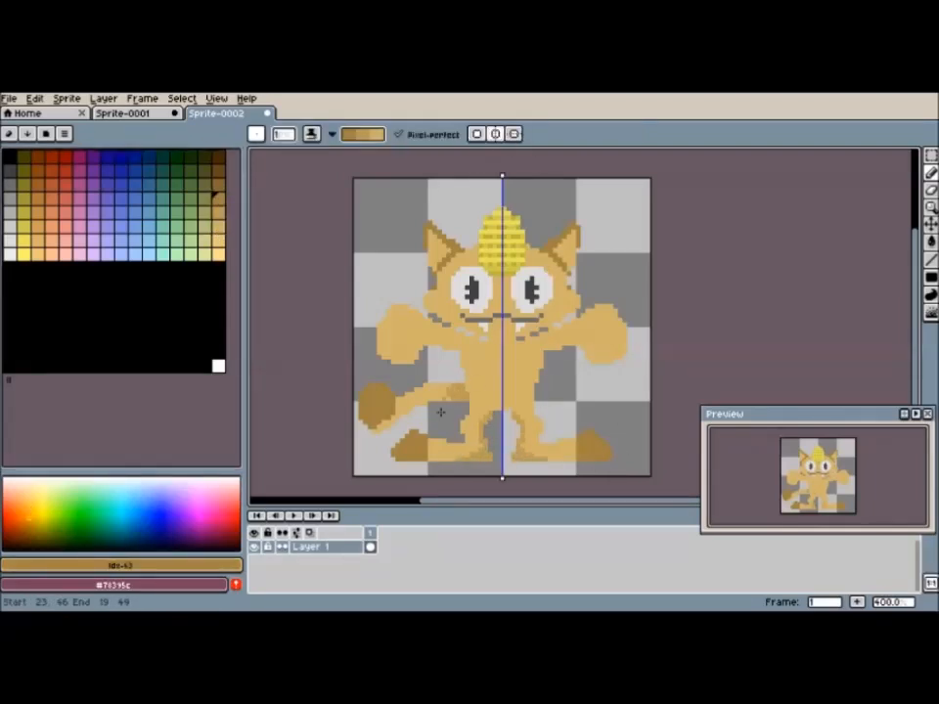